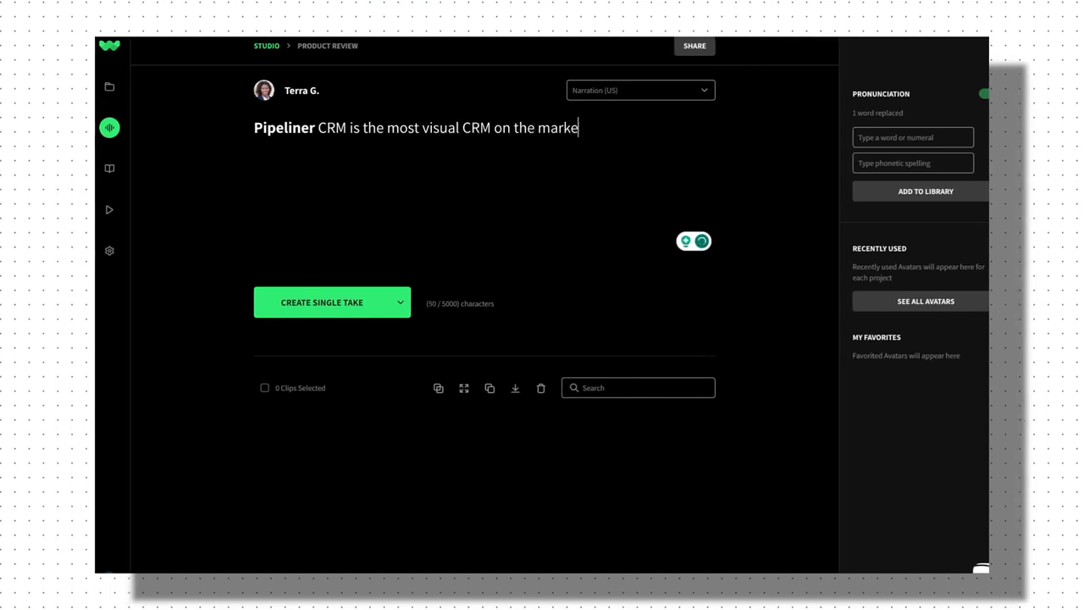
Step: Generate a take of "Pipeliner CRM is the most visual CRM on the market" and play it
type("t")
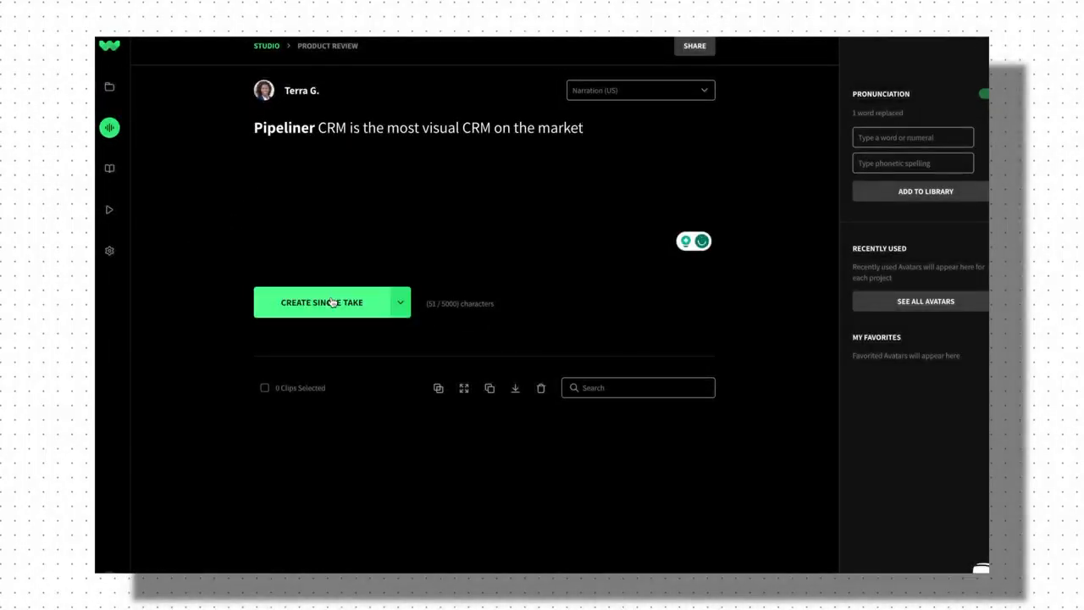
left_click(322, 301)
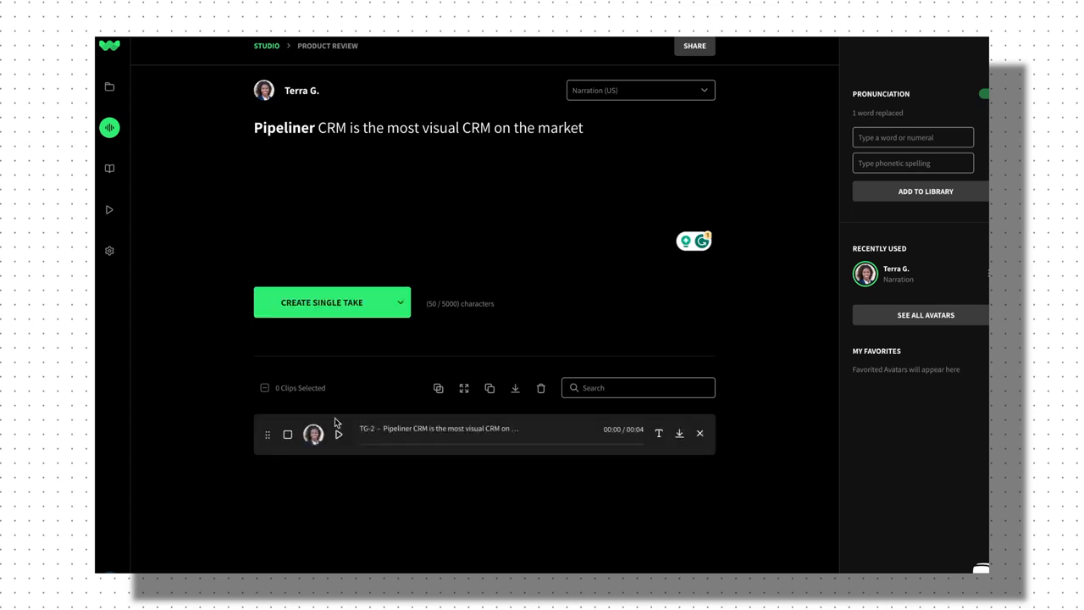
left_click(338, 434)
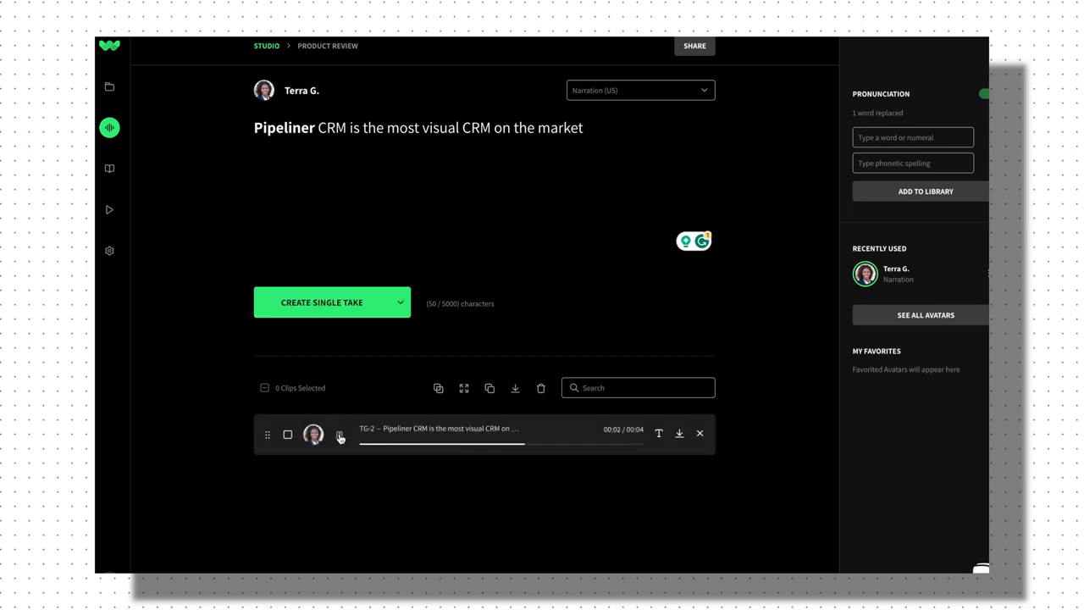
left_click(338, 433)
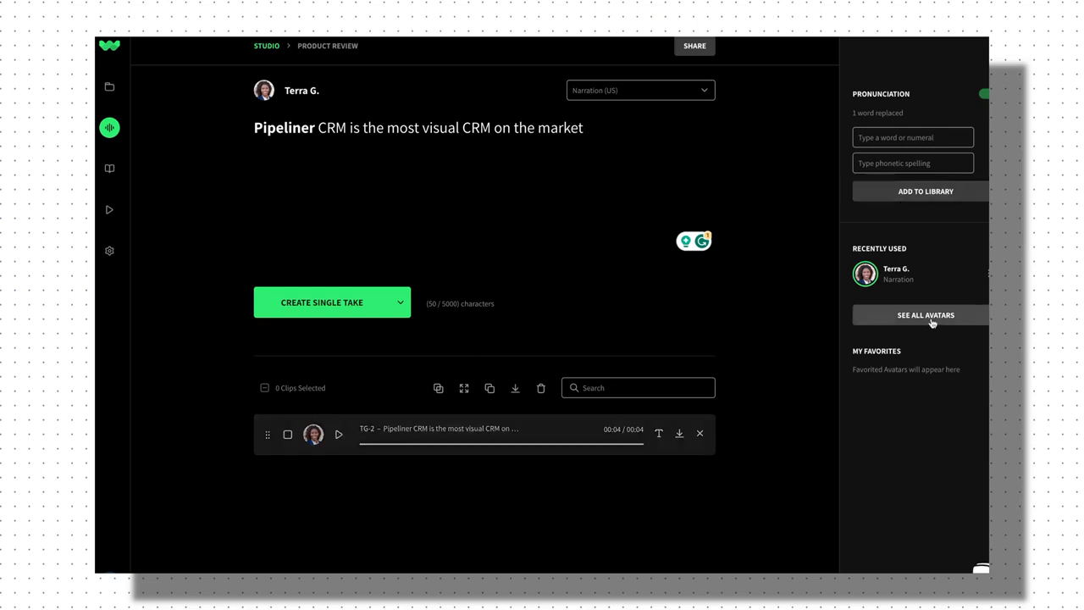
Step: Switch the narration voice from Terra G. to Diarmid C. from the full avatar list
left_click(925, 313)
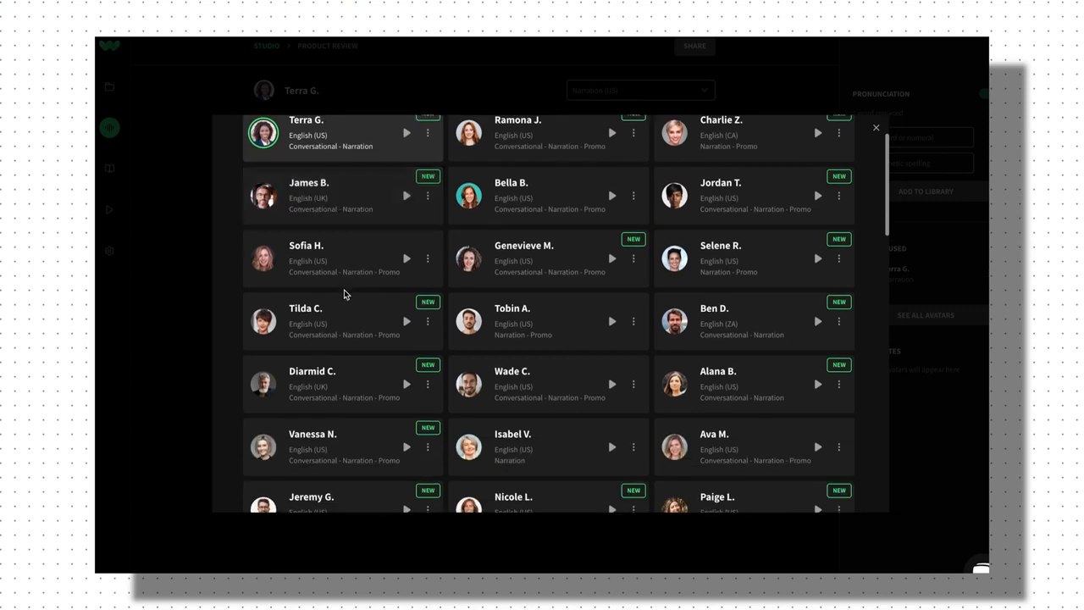
scroll("down", 3)
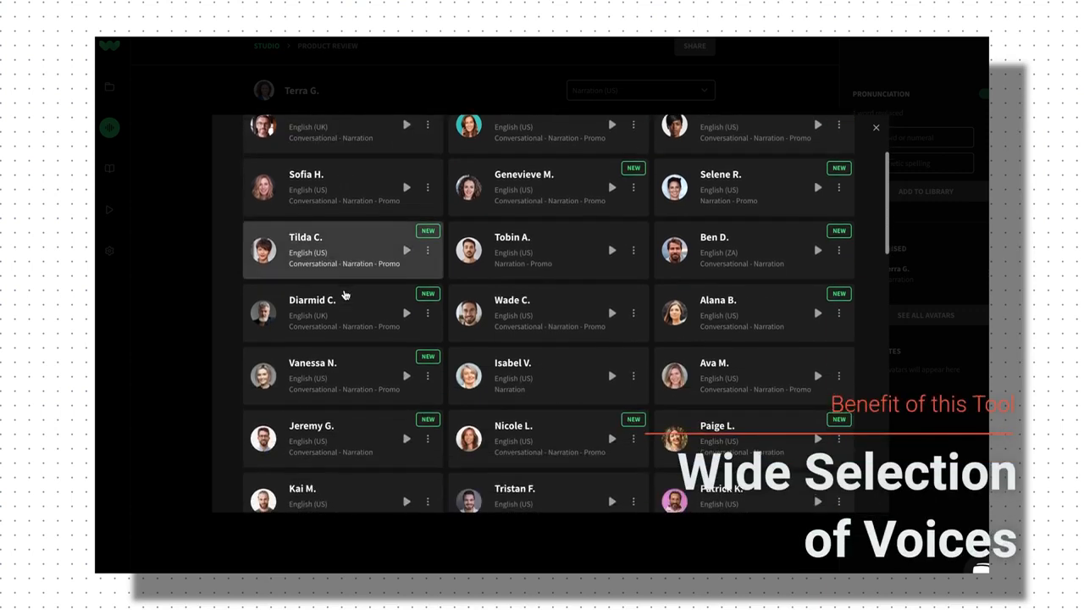
scroll("down", 3)
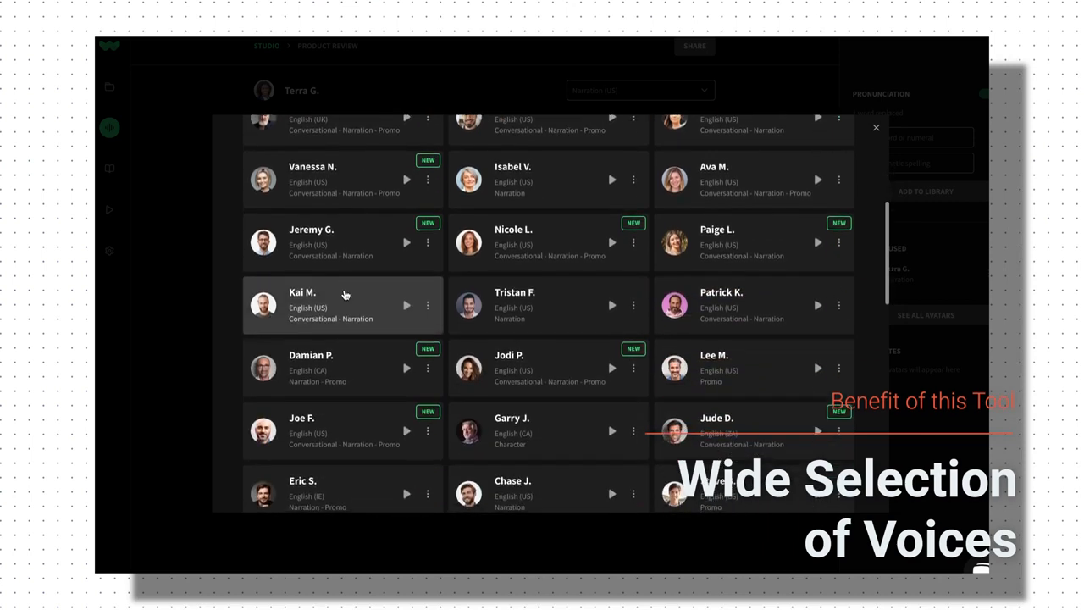
scroll("up", 3)
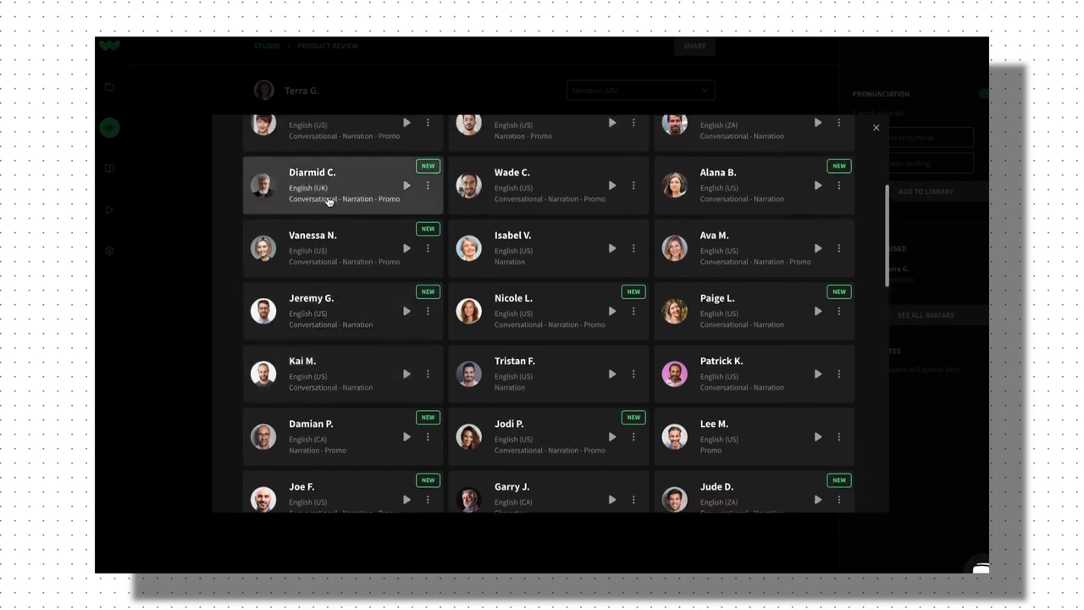
left_click(342, 184)
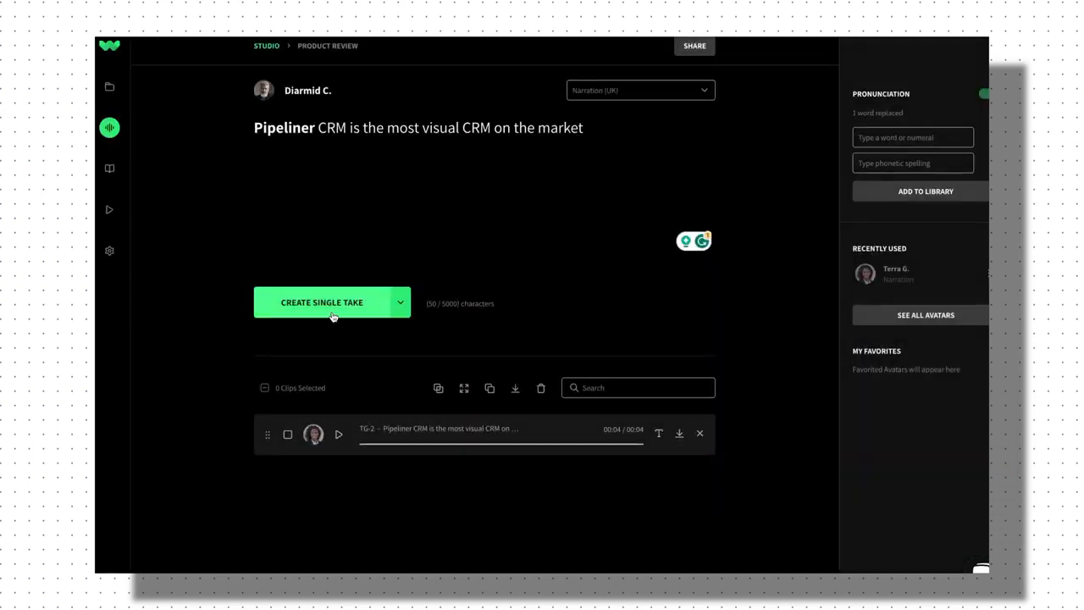
Step: Generate a Diarmid C. take of the sentence and listen to it twice
left_click(322, 301)
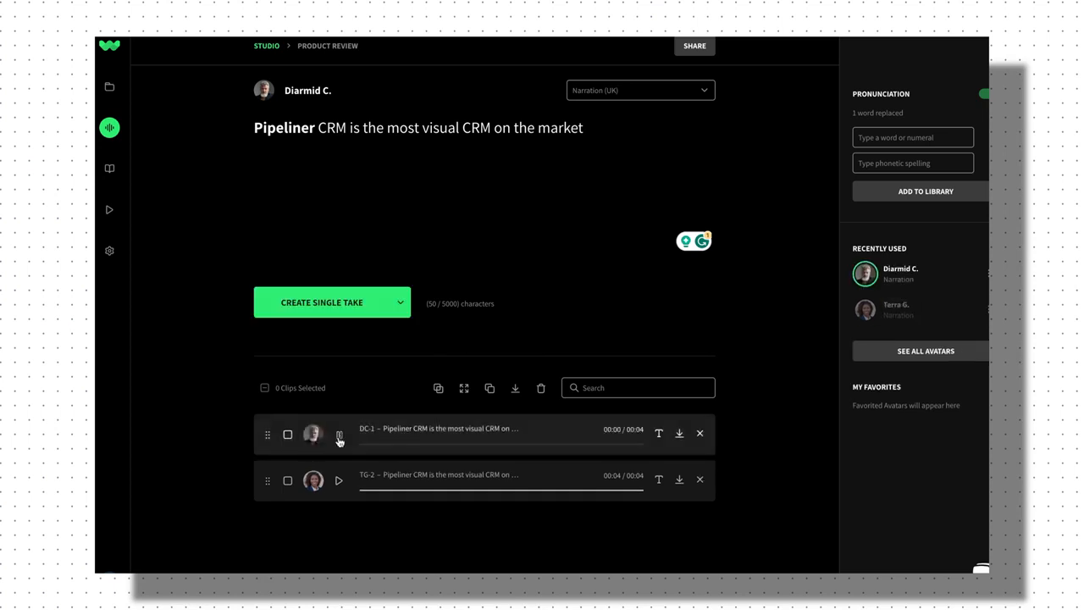
left_click(339, 434)
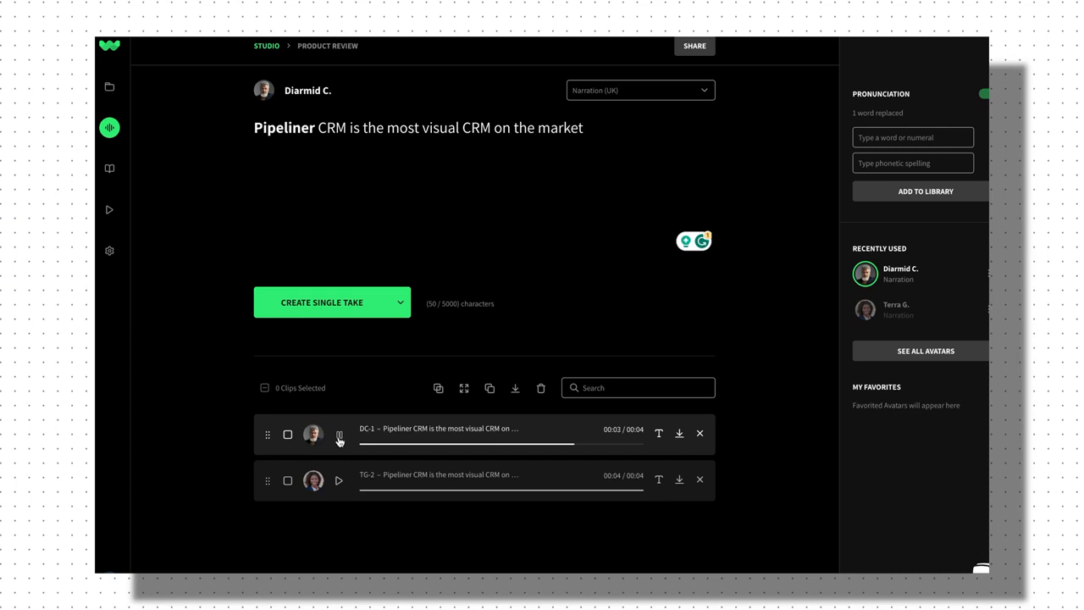
left_click(339, 433)
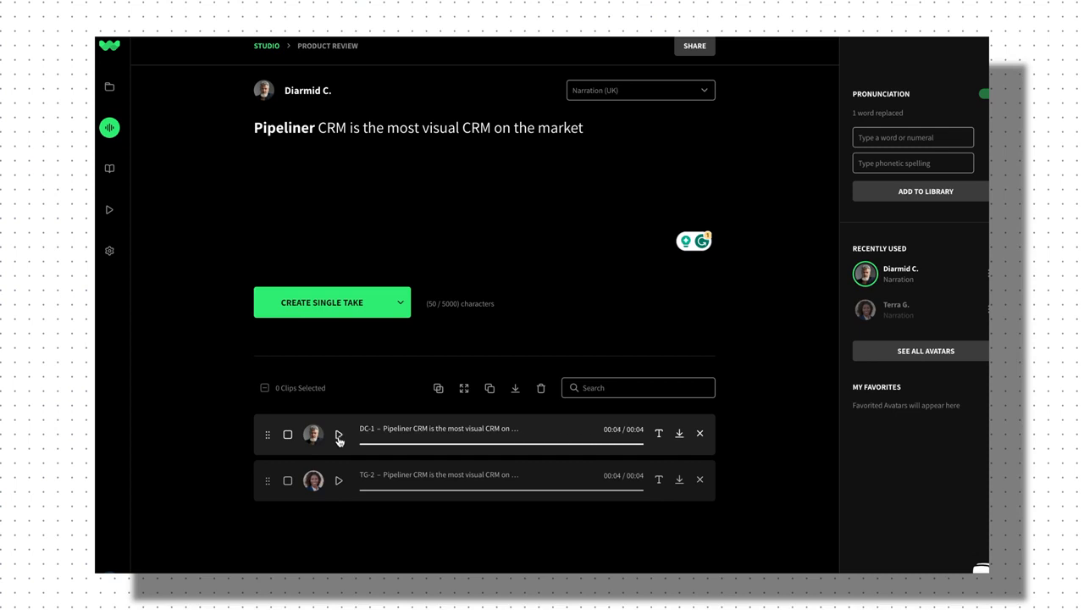
left_click(338, 433)
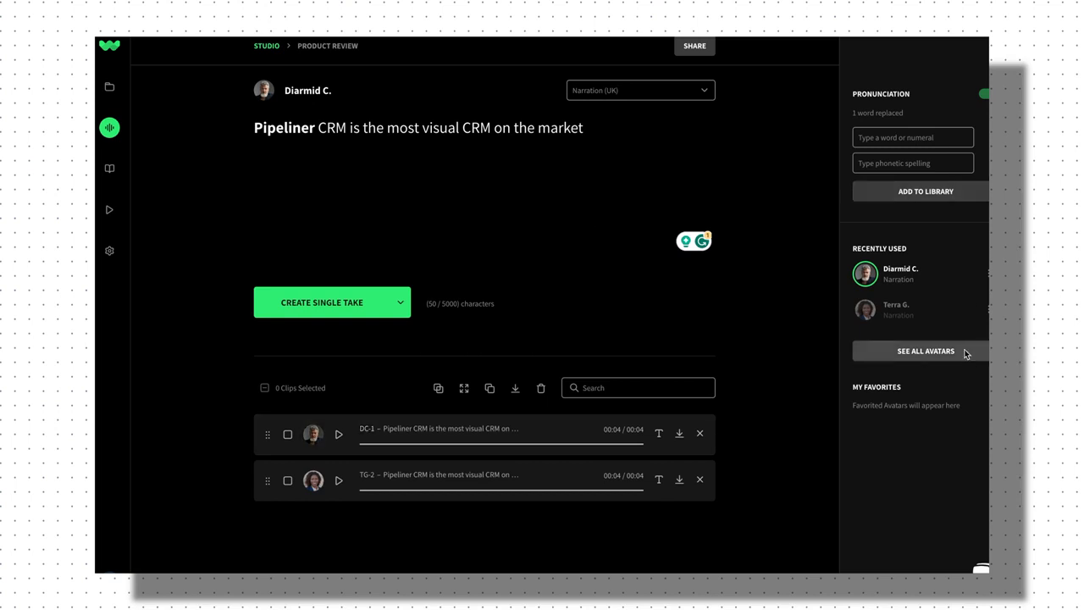
Step: Bring up the full avatar list again and browse it
left_click(925, 351)
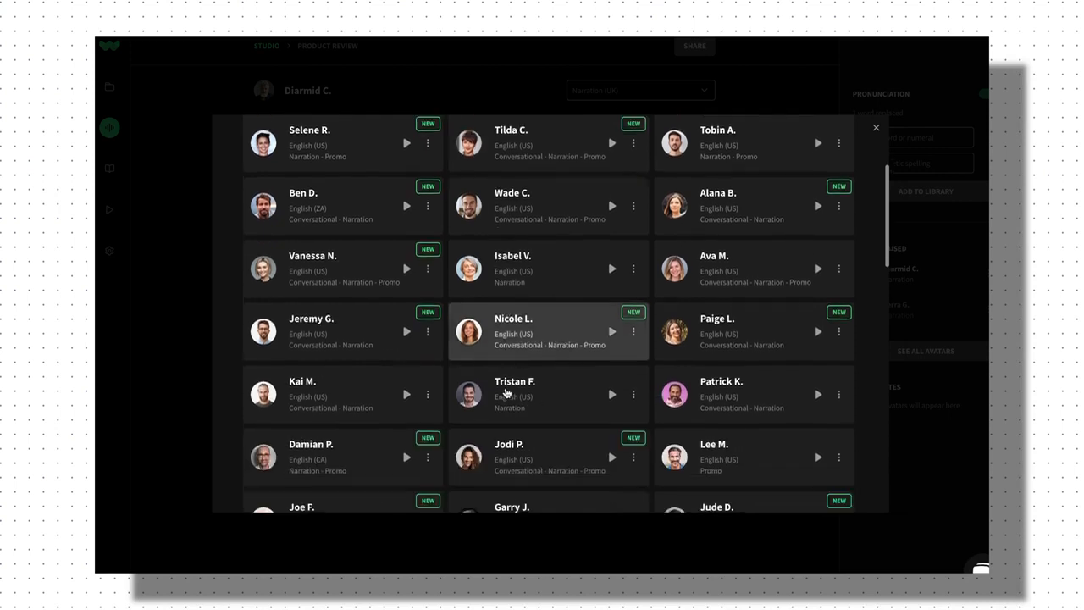
scroll("down", 3)
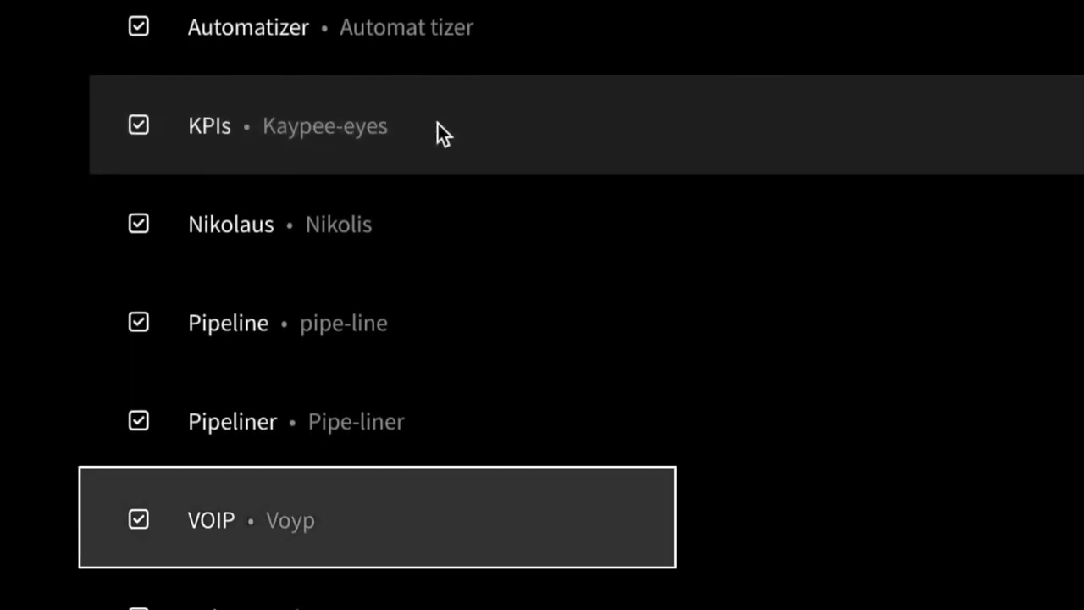
Step: Select both takes and start combining them into one audio clip
scroll("down", 3)
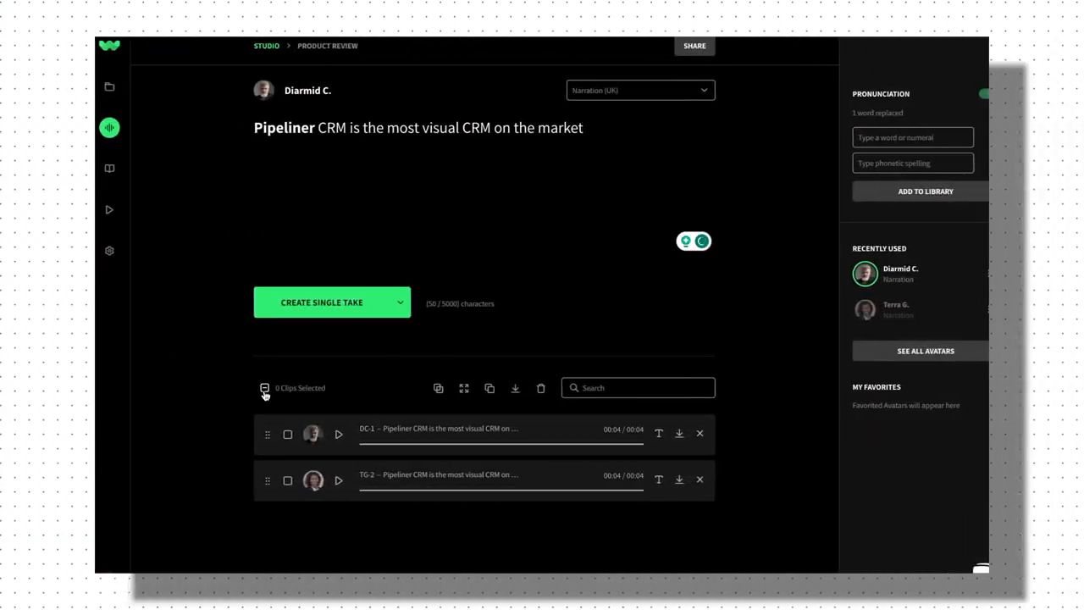
left_click(264, 388)
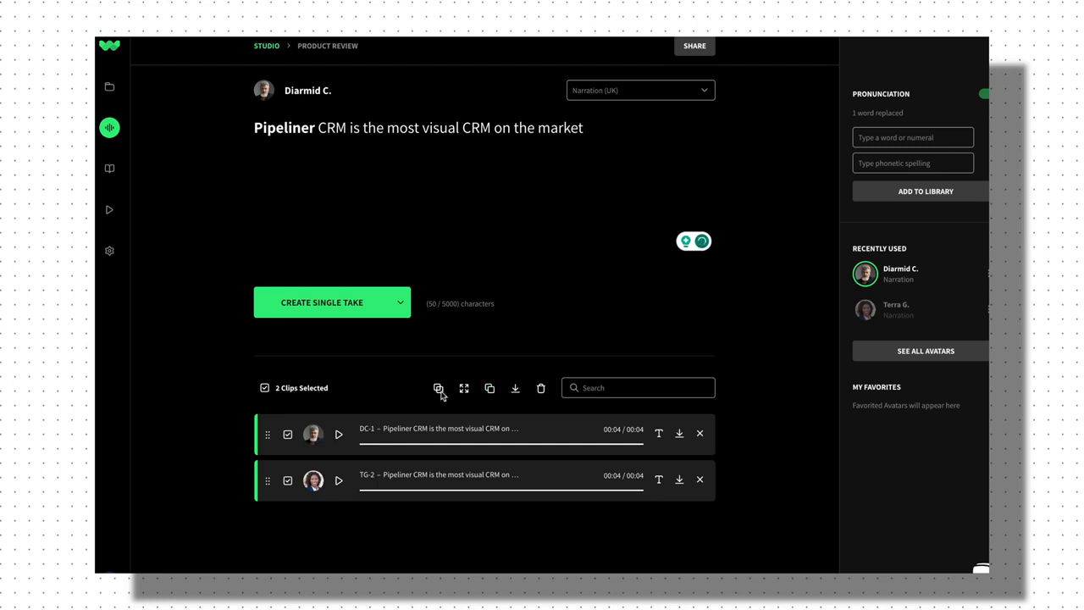
left_click(439, 388)
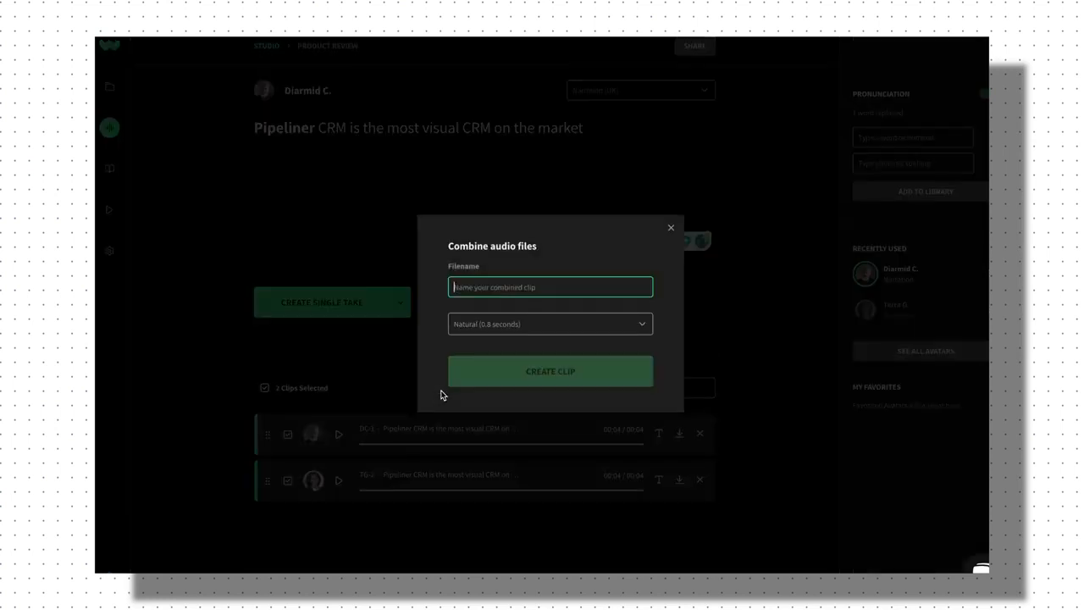